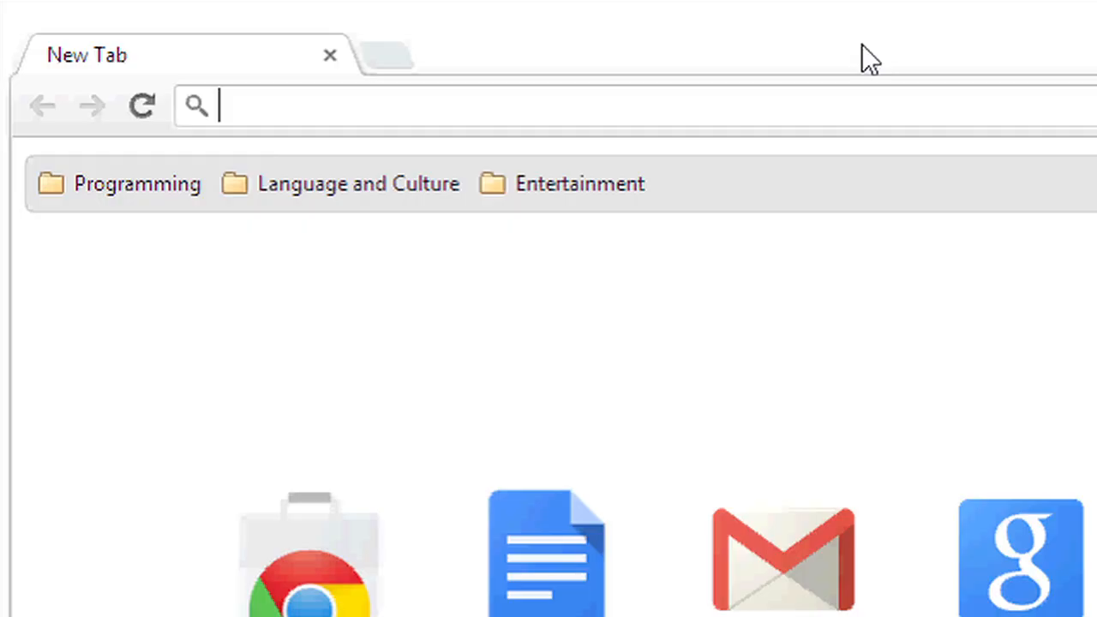
Navigate to drive.google.com to show the My Drive file list.
{"action": "type", "text": "drive.google.com"}
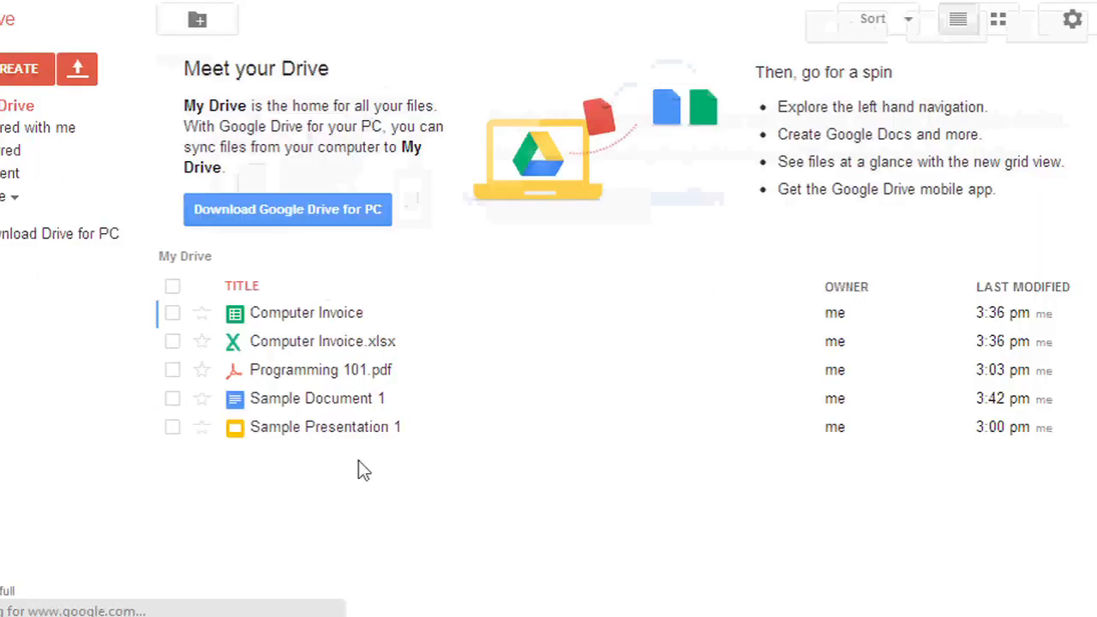
Open Sample Document 1 from My Drive in Google Docs.
{"action": "double_click", "coordinate": [318, 397]}
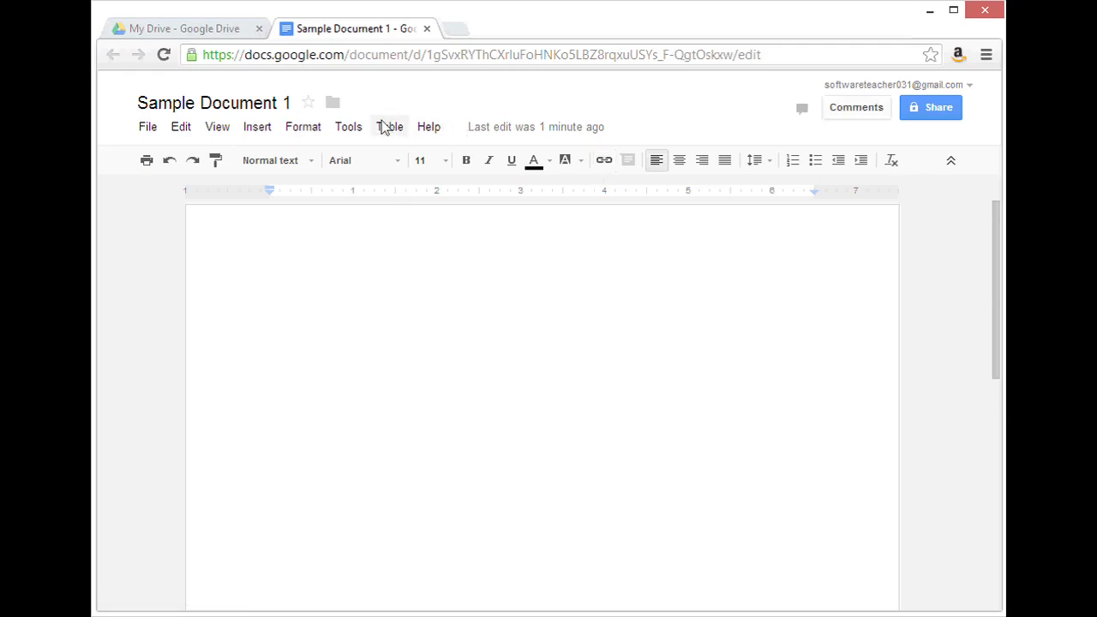
Insert an empty two-column, three-row table into the blank document.
{"action": "left_click", "coordinate": [388, 127]}
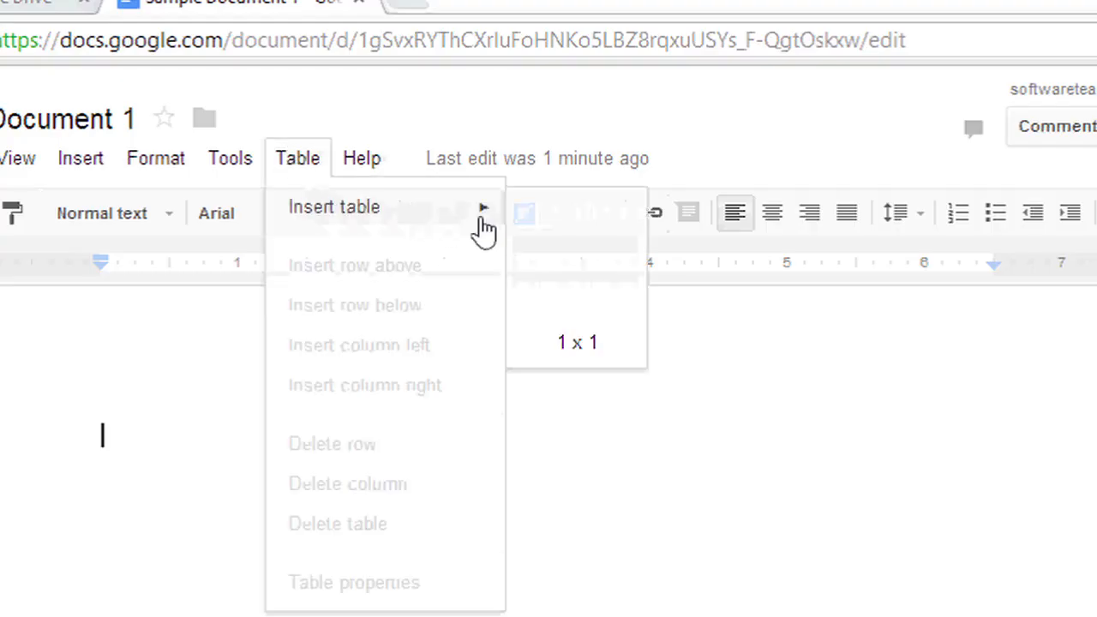
{"action": "mouse_move", "coordinate": [559, 221]}
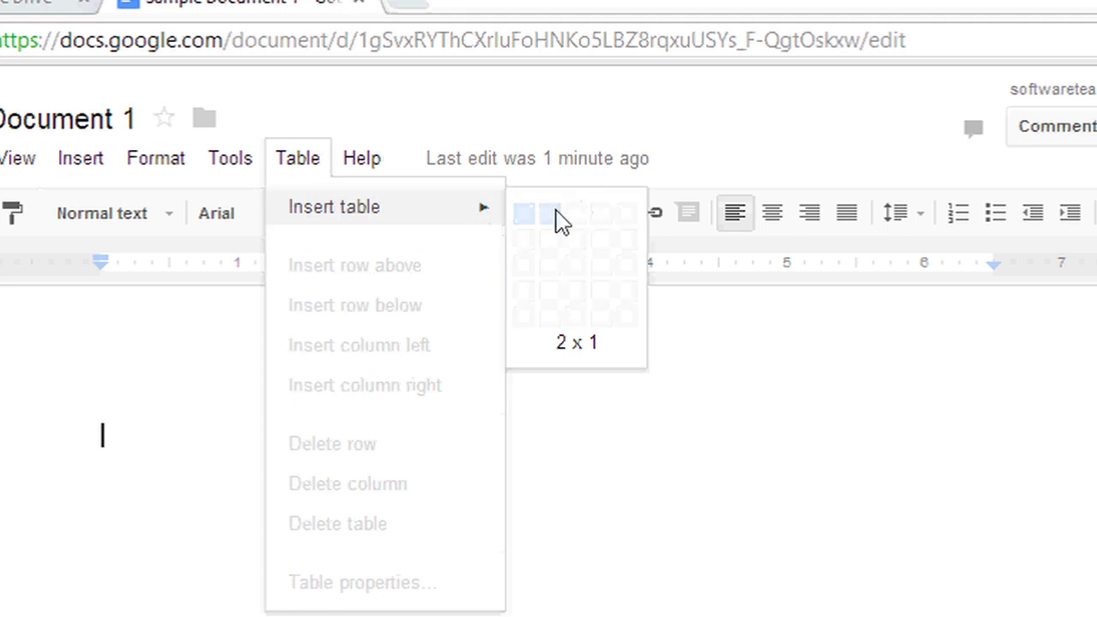
{"action": "mouse_move", "coordinate": [557, 276]}
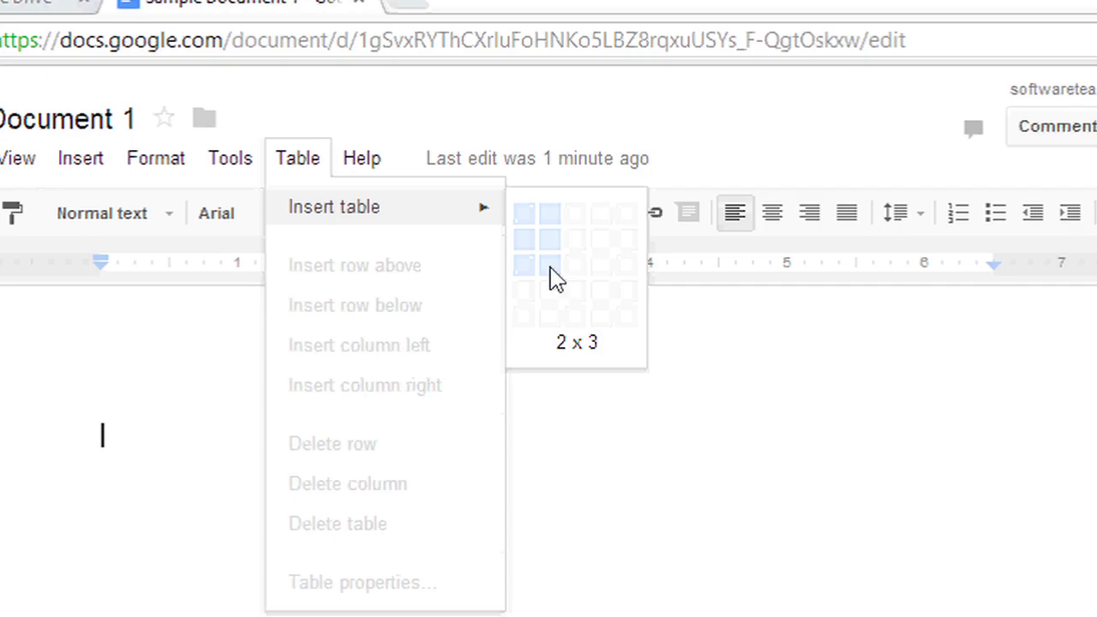
{"action": "left_click", "coordinate": [538, 257]}
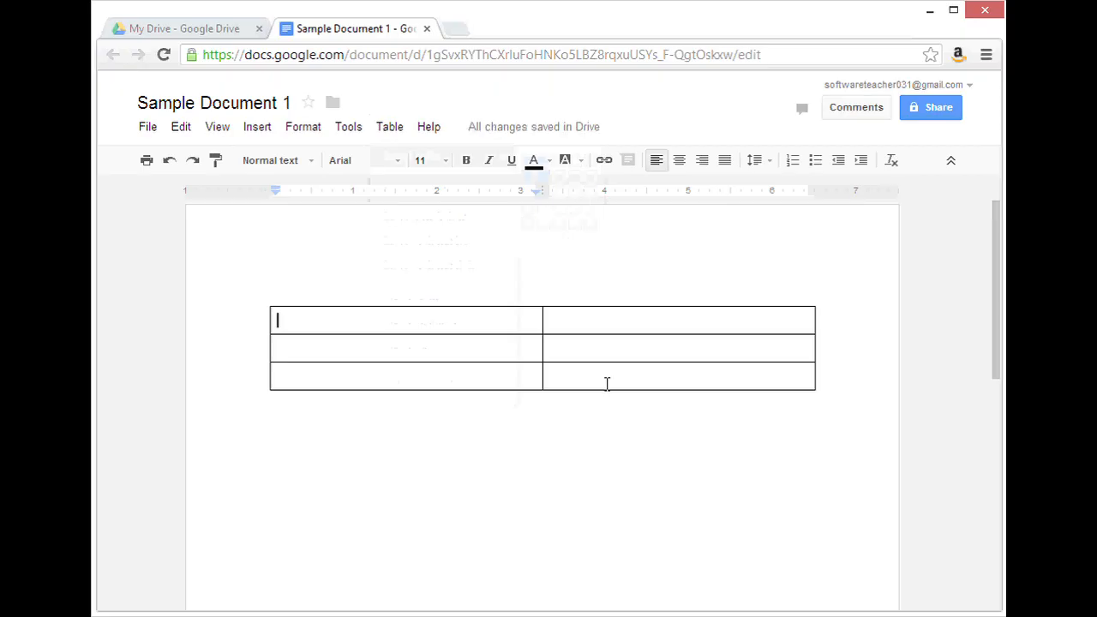
Enter 'Header 1' and 'Header 2' in the top row and 'content' in both second-row cells.
{"action": "type", "text": "Header 1"}
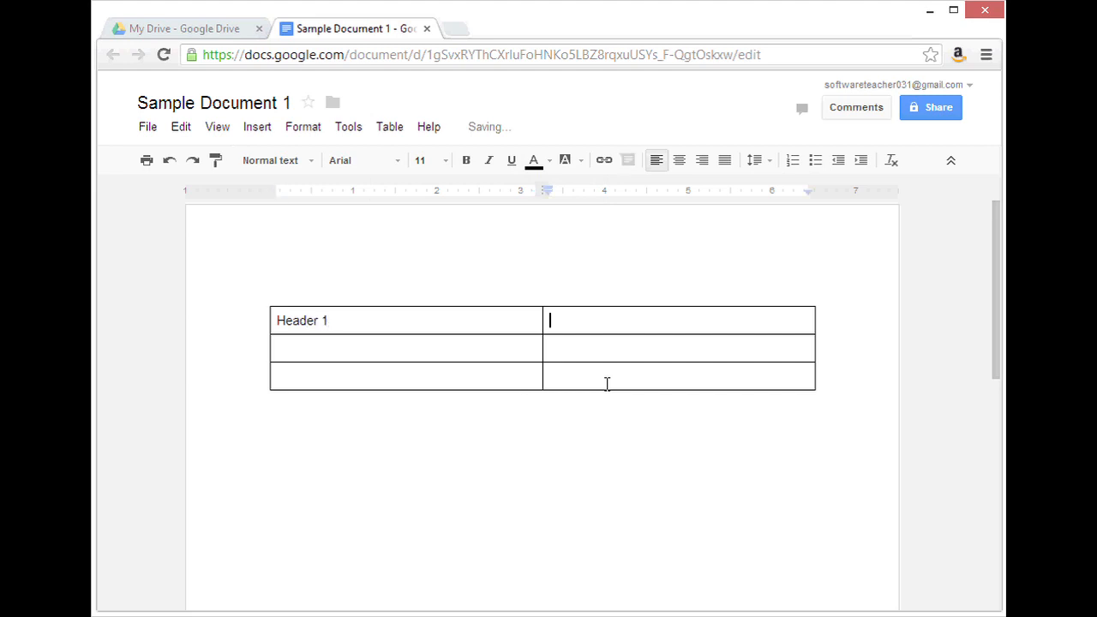
{"action": "type", "text": "Header 2"}
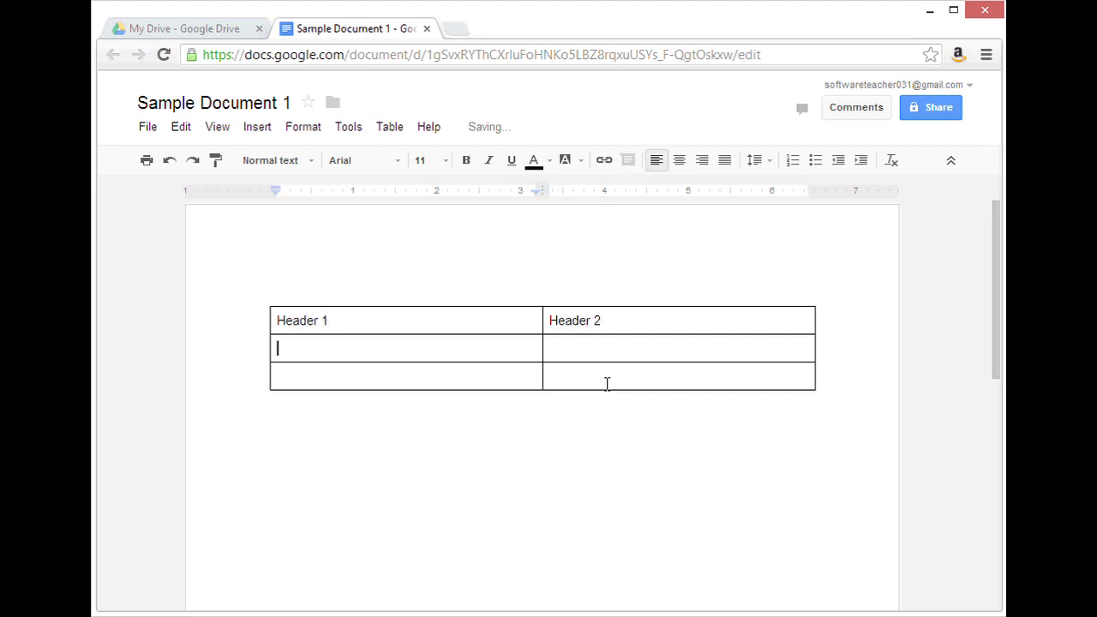
{"action": "type", "text": "cont"}
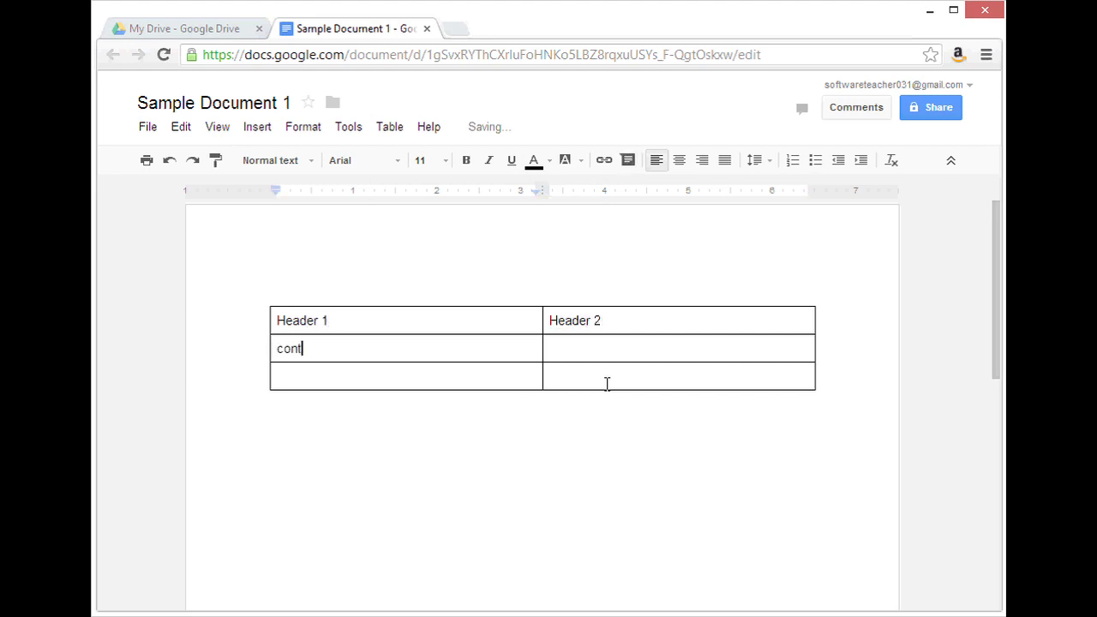
{"action": "type", "text": "content"}
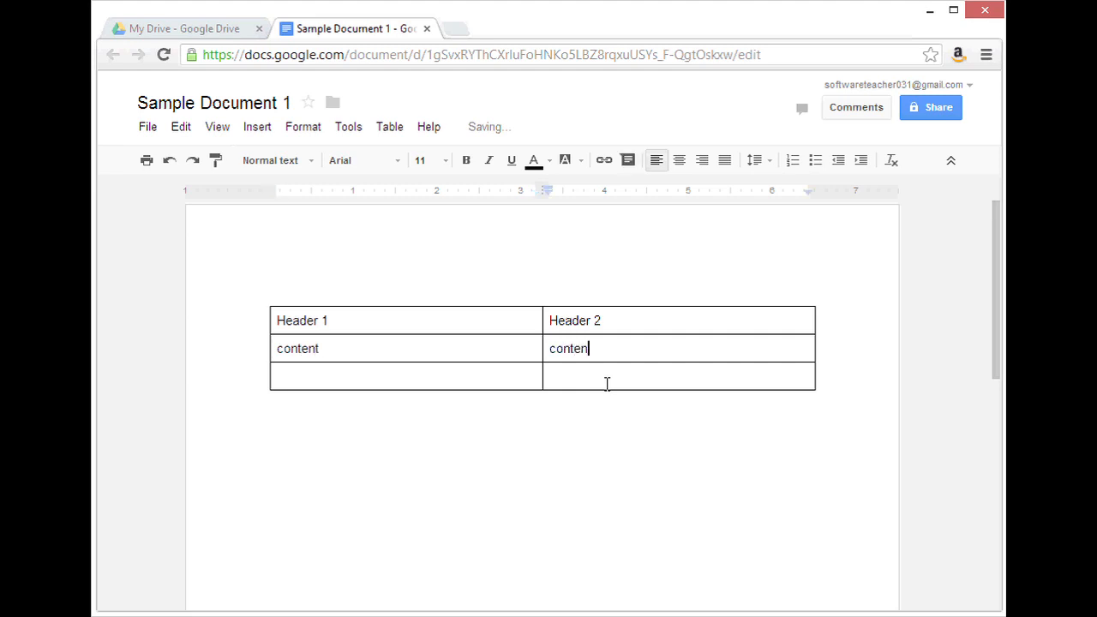
{"action": "type", "text": "t"}
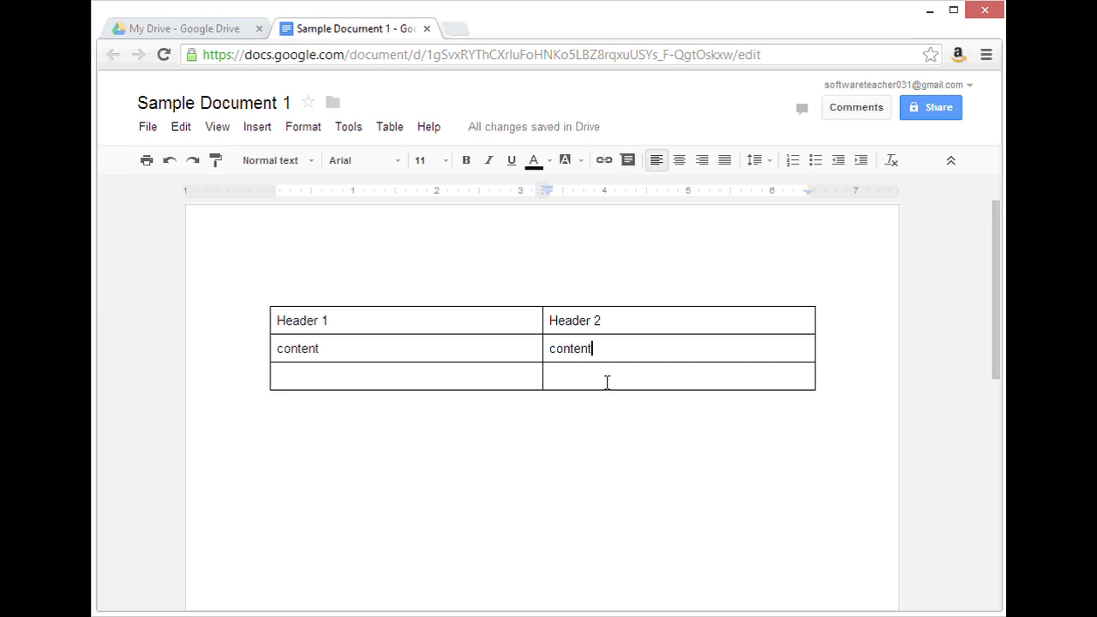
{"action": "mouse_move", "coordinate": [504, 358]}
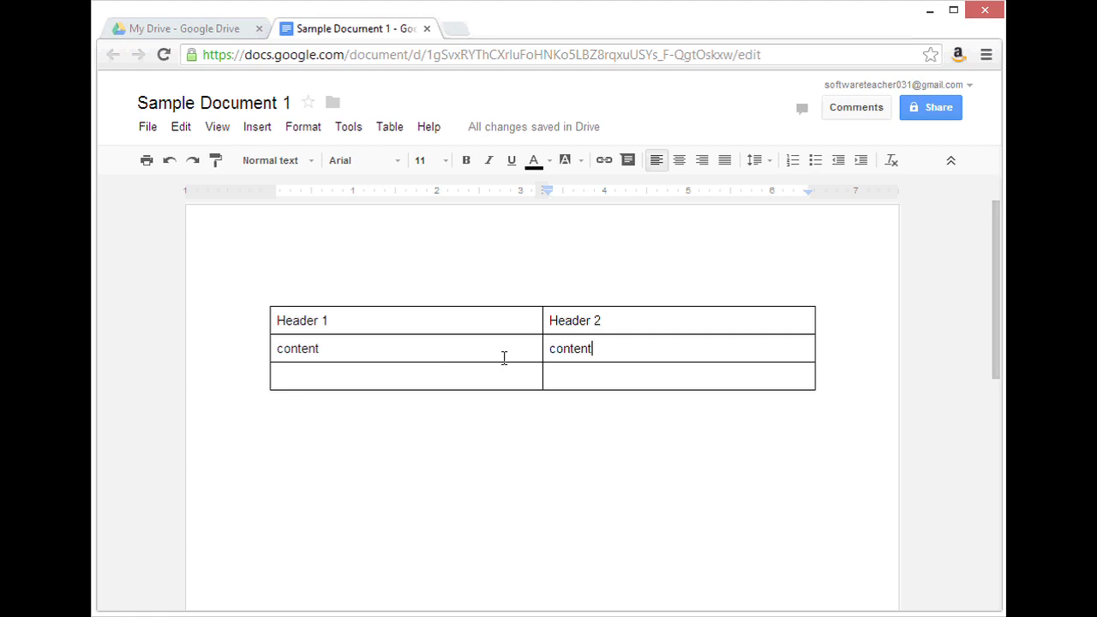
{"action": "mouse_move", "coordinate": [500, 349]}
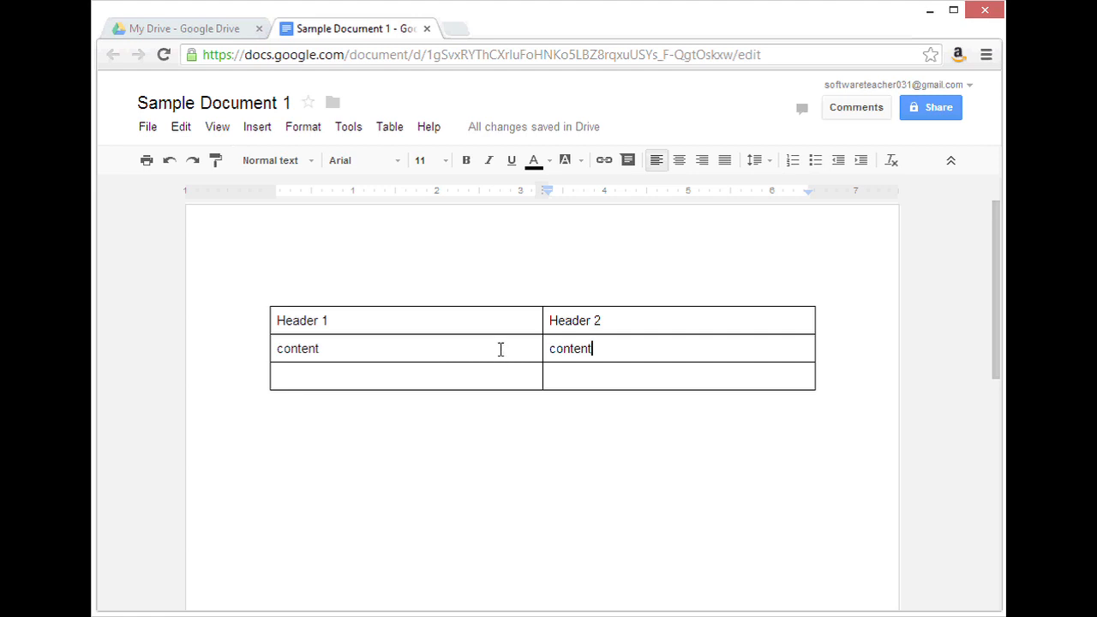
{"action": "mouse_move", "coordinate": [399, 183]}
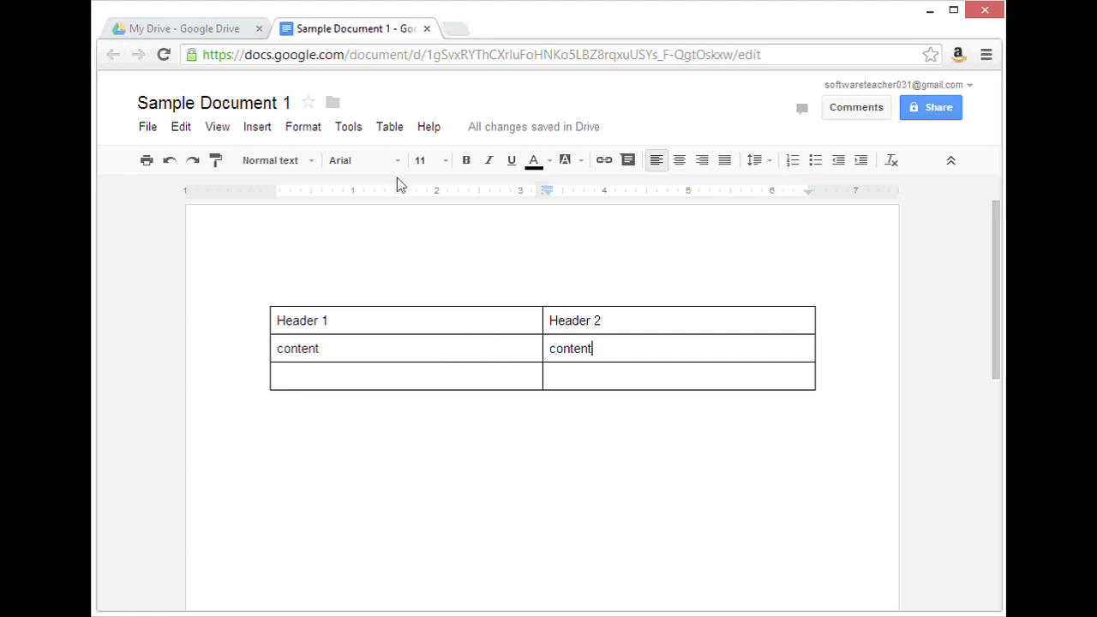
Set the table border width to 0 pt in Table properties so the grid lines disappear.
{"action": "left_click", "coordinate": [389, 127]}
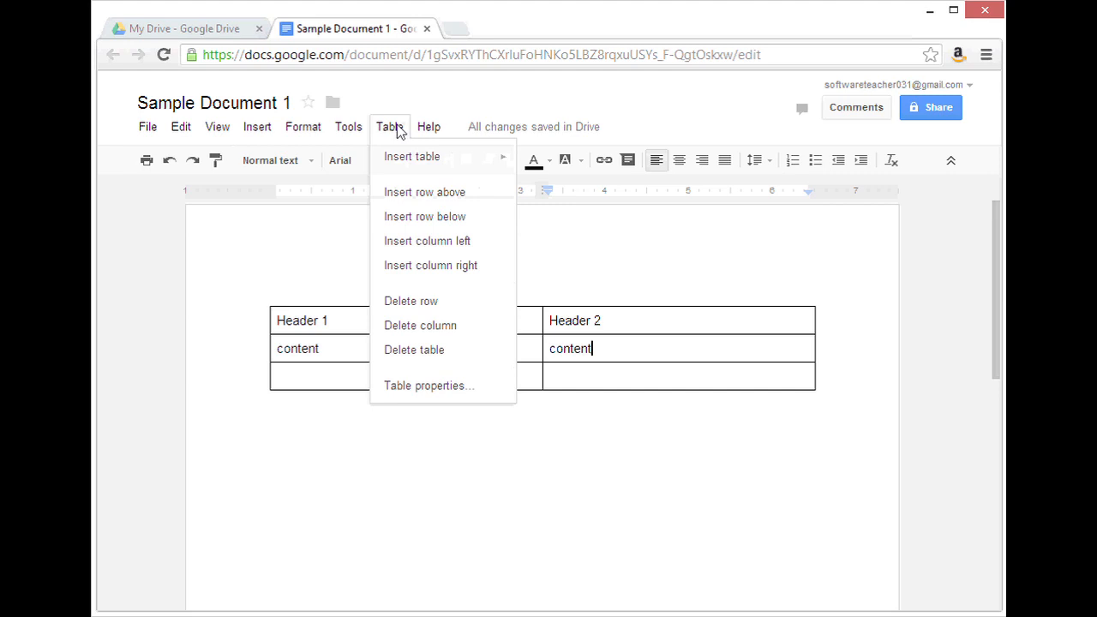
{"action": "mouse_move", "coordinate": [422, 386]}
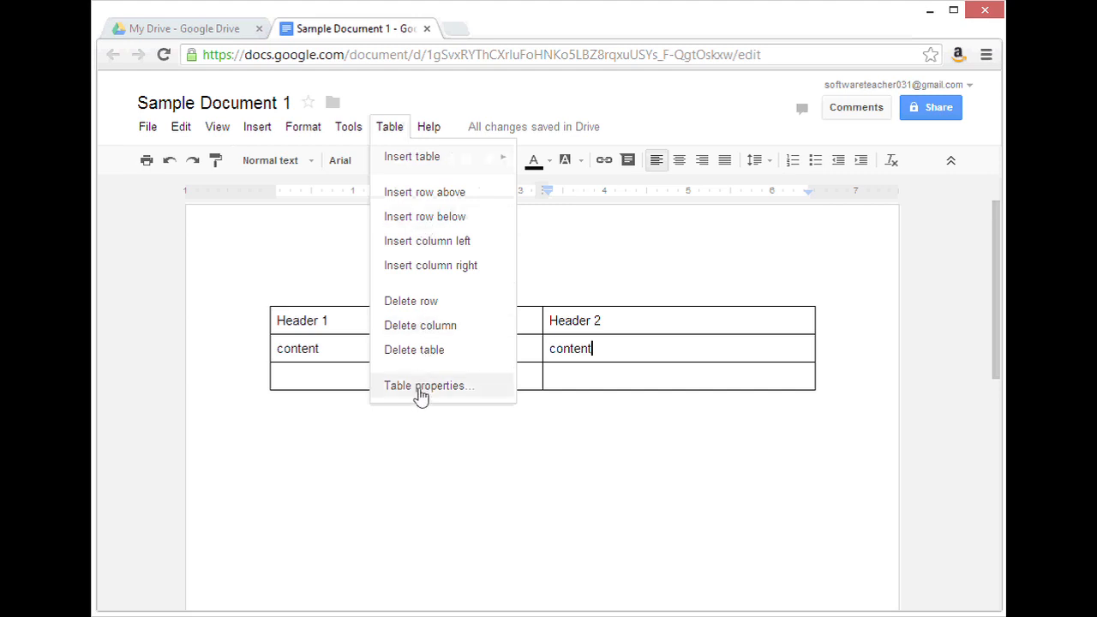
{"action": "left_click", "coordinate": [429, 386]}
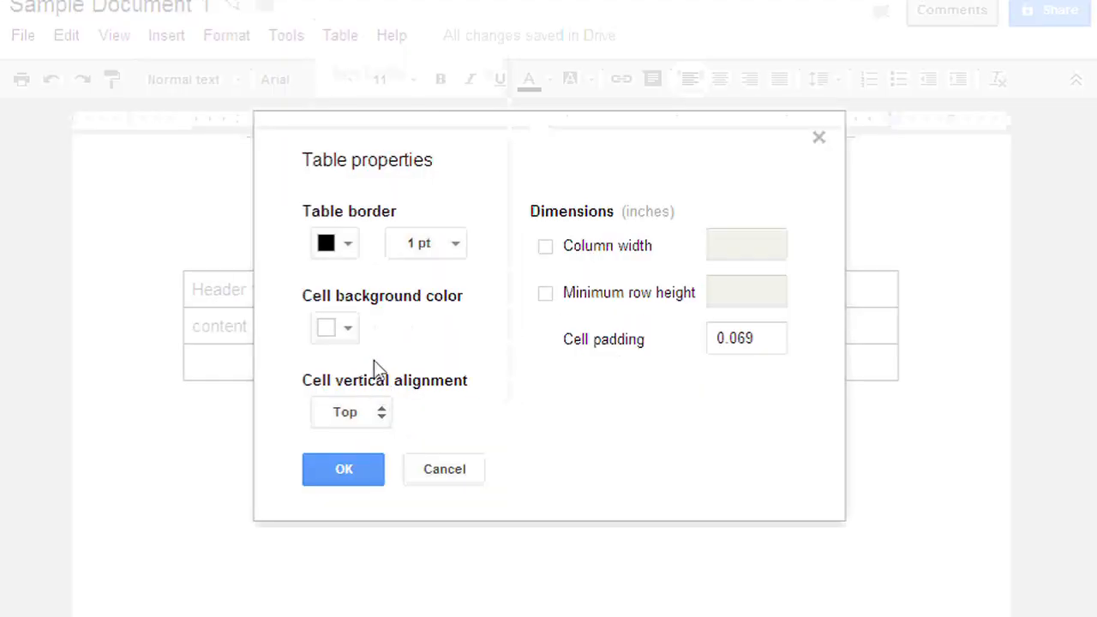
{"action": "mouse_move", "coordinate": [350, 255]}
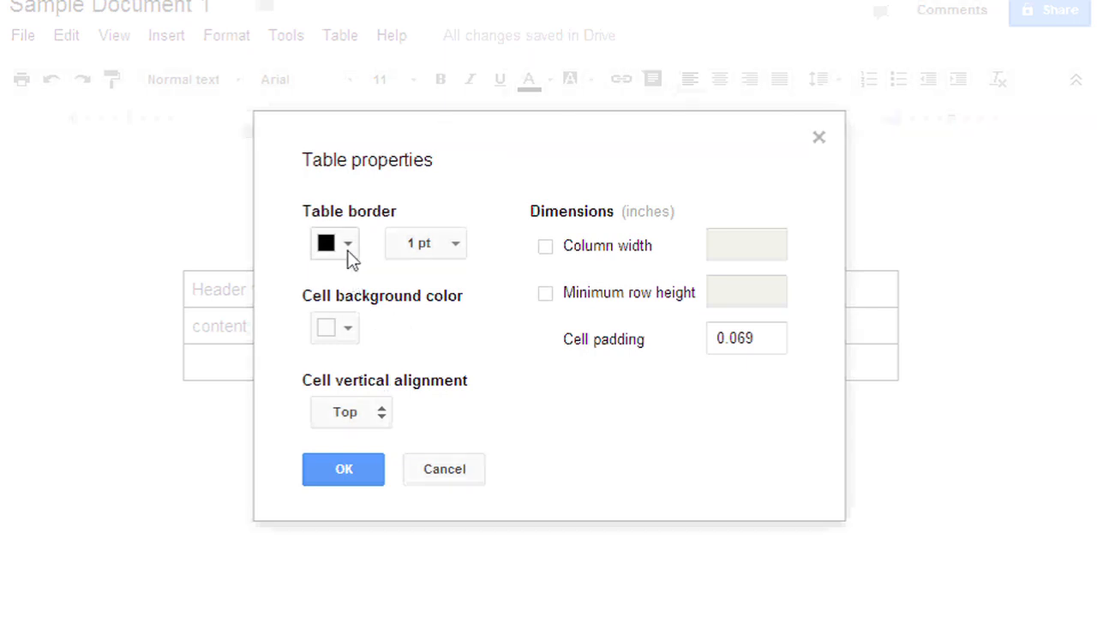
{"action": "mouse_move", "coordinate": [460, 253]}
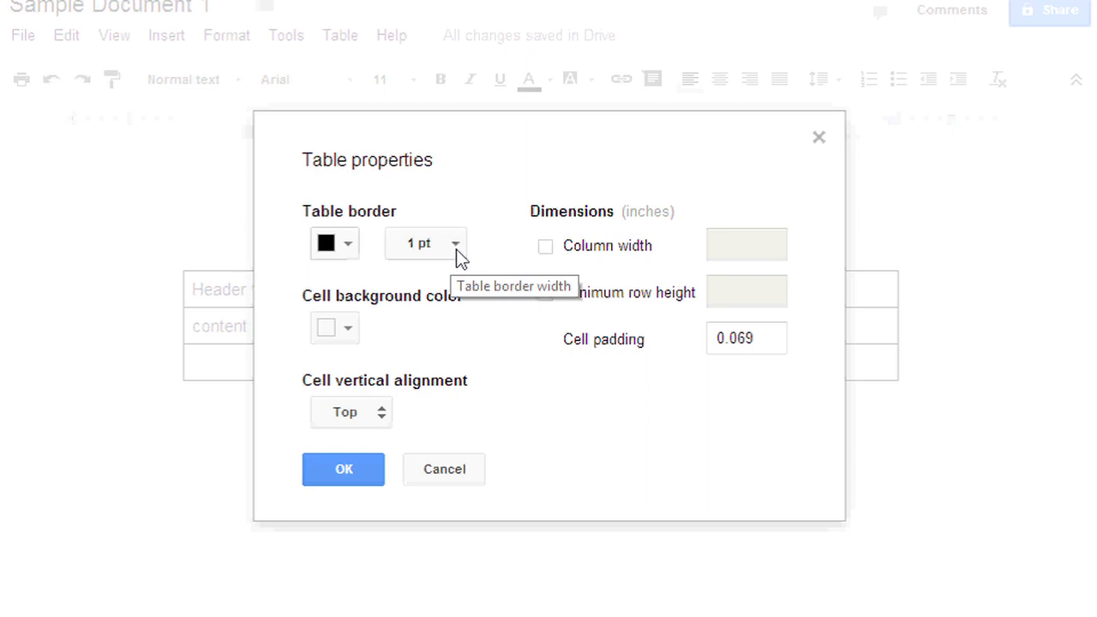
{"action": "left_click", "coordinate": [425, 243]}
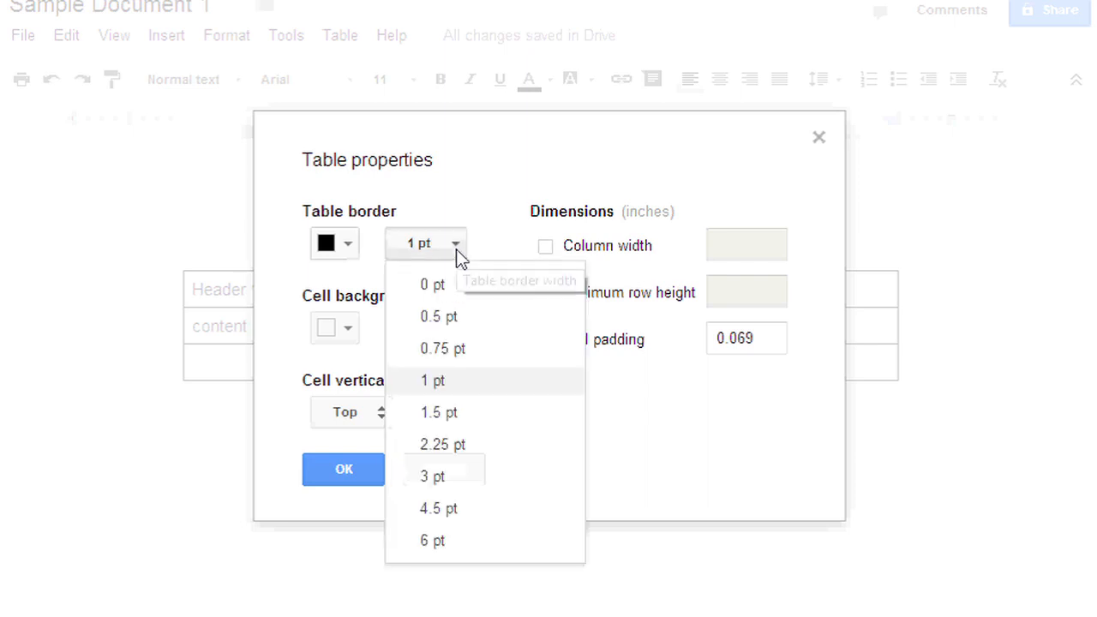
{"action": "left_click", "coordinate": [432, 285]}
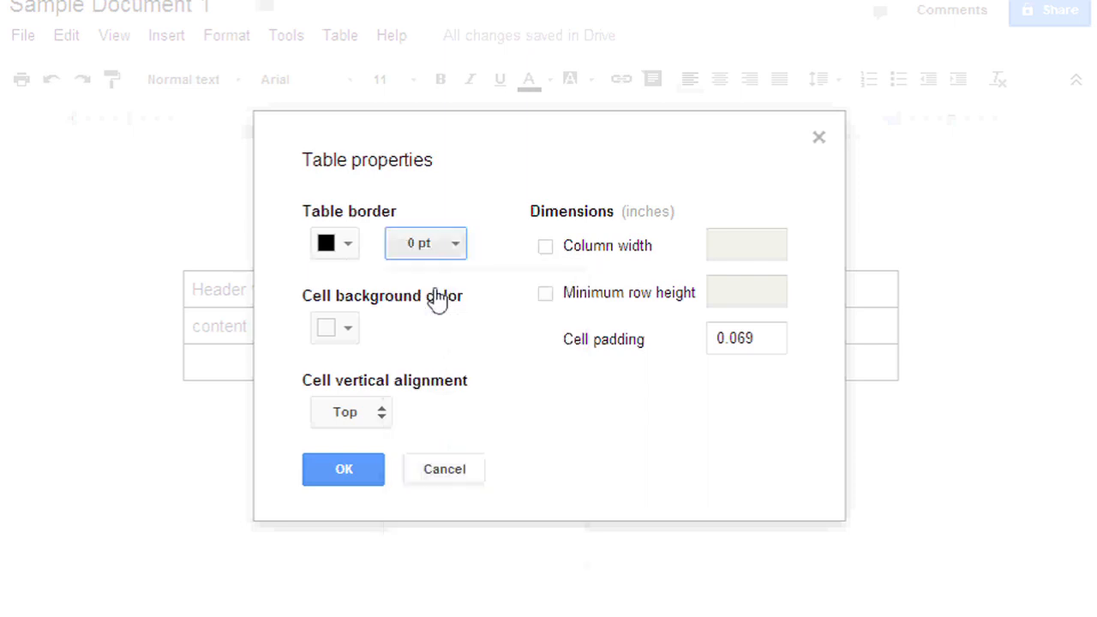
{"action": "mouse_move", "coordinate": [394, 388]}
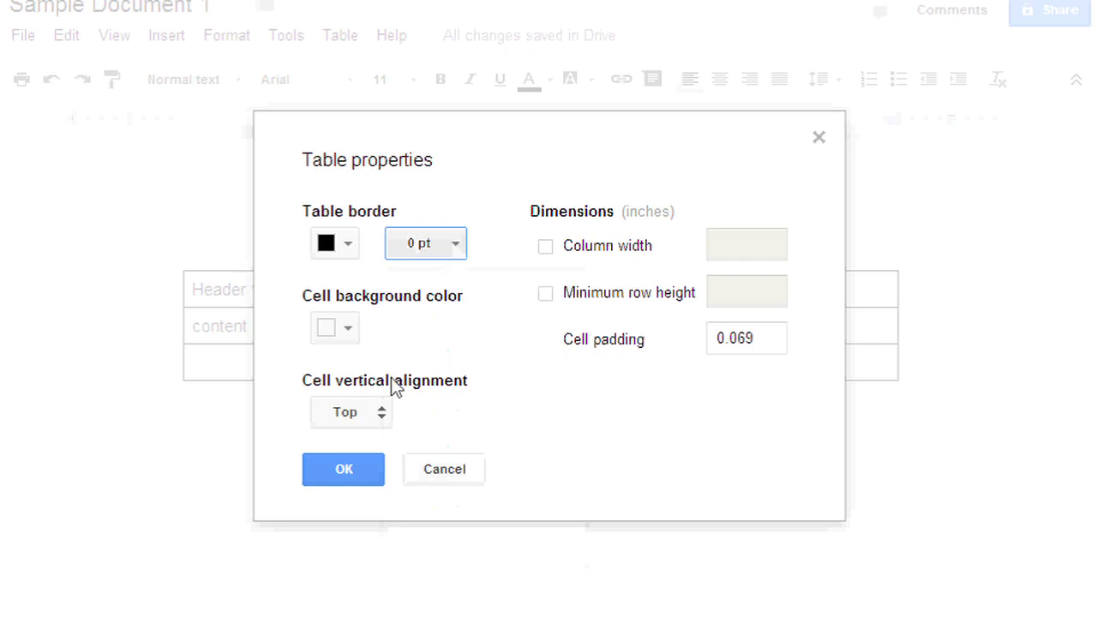
{"action": "left_click", "coordinate": [343, 470]}
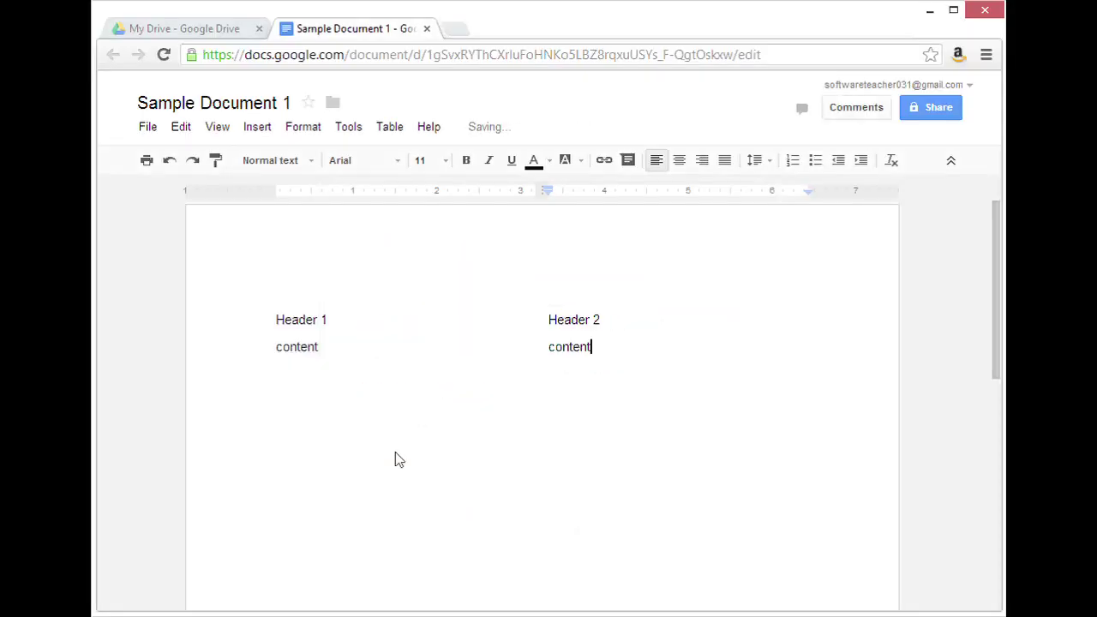